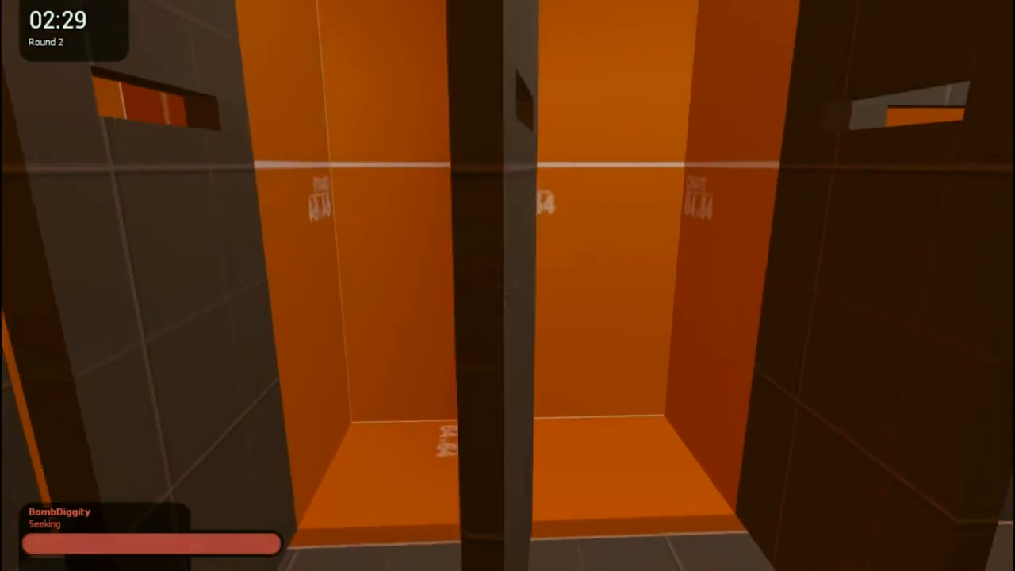
mouse_move(507, 286)
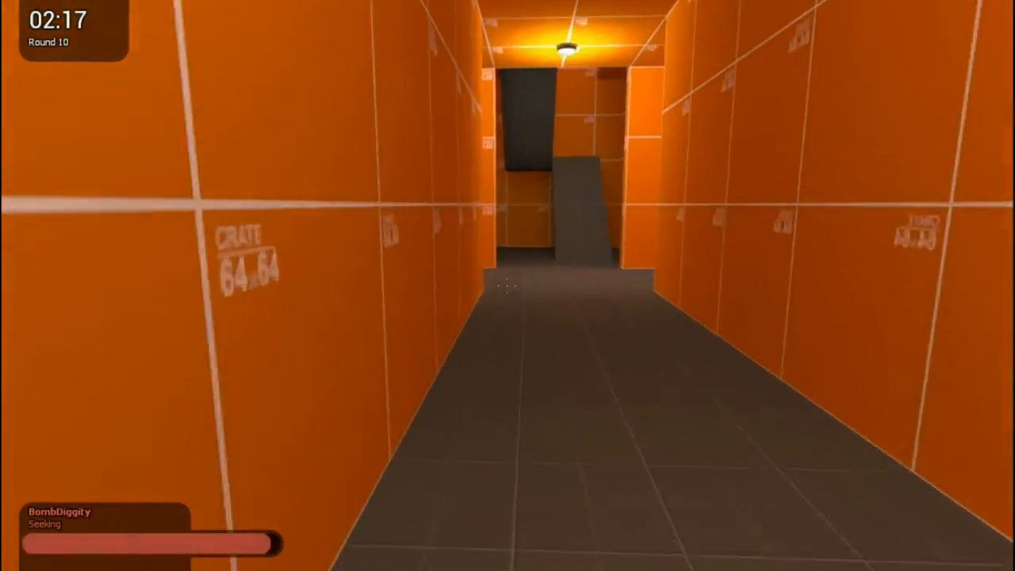
mouse_move(507, 286)
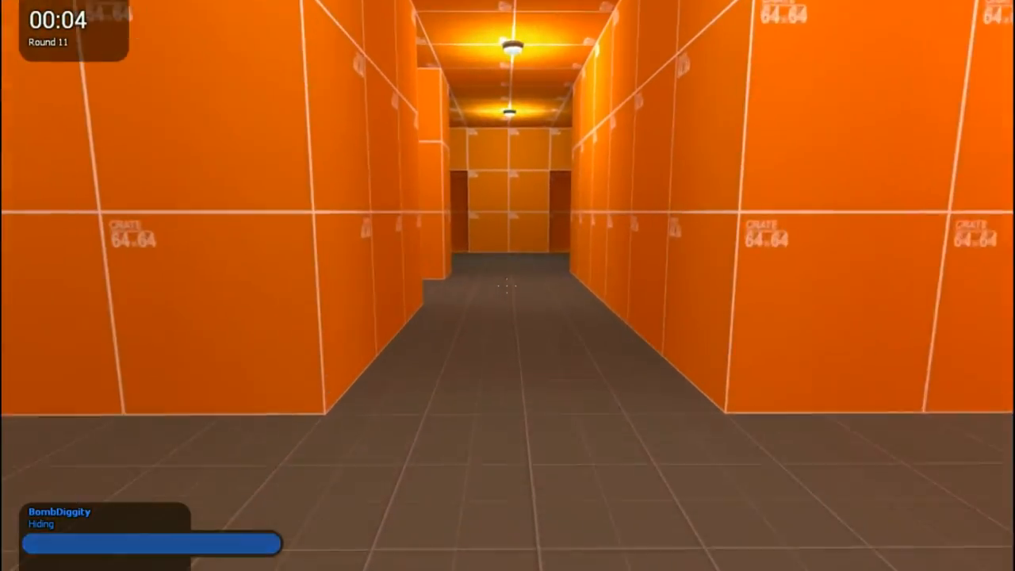
key("w")
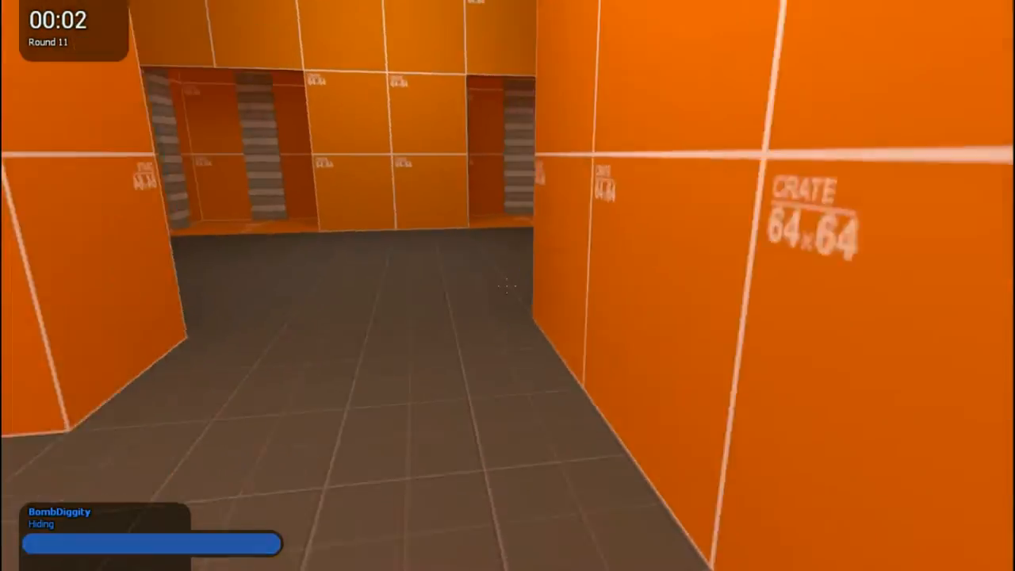